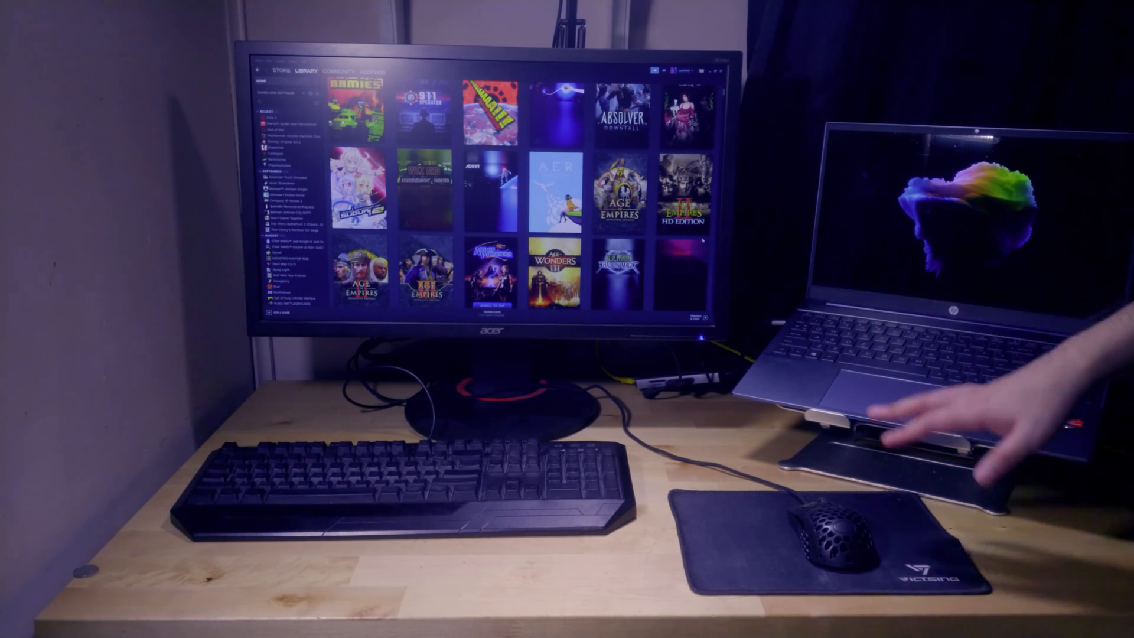
mouse_move(832, 433)
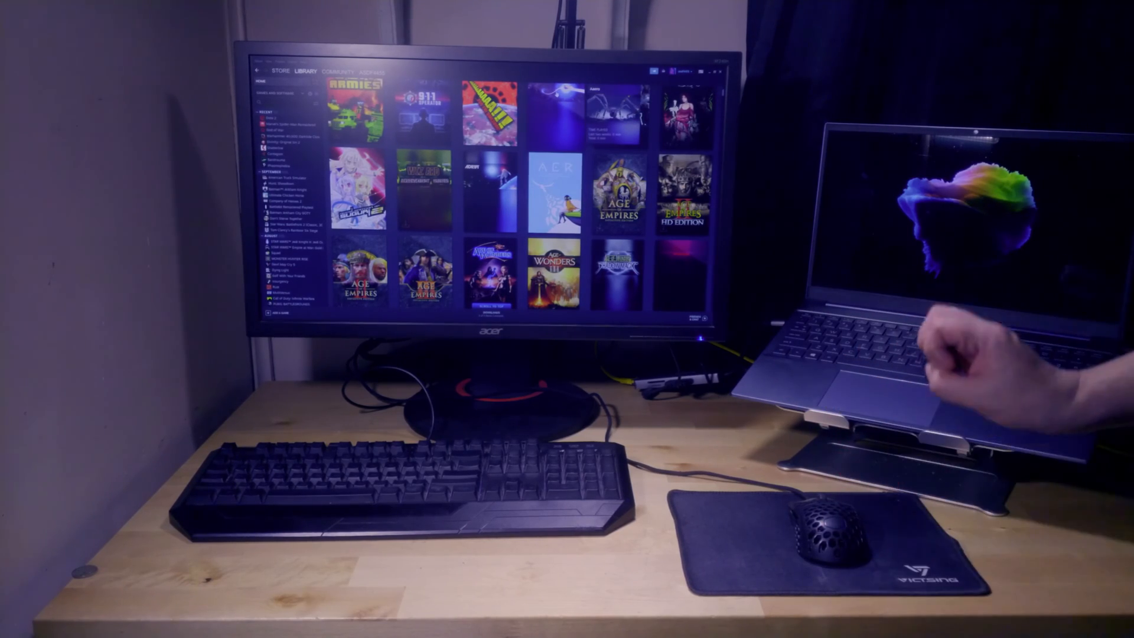
mouse_move(831, 521)
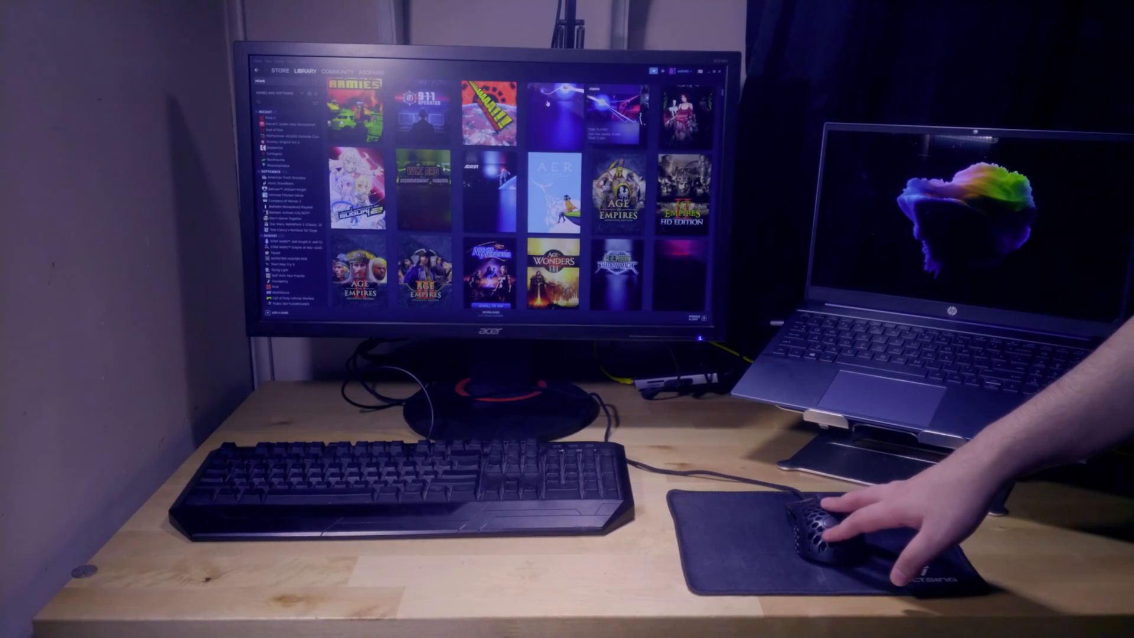